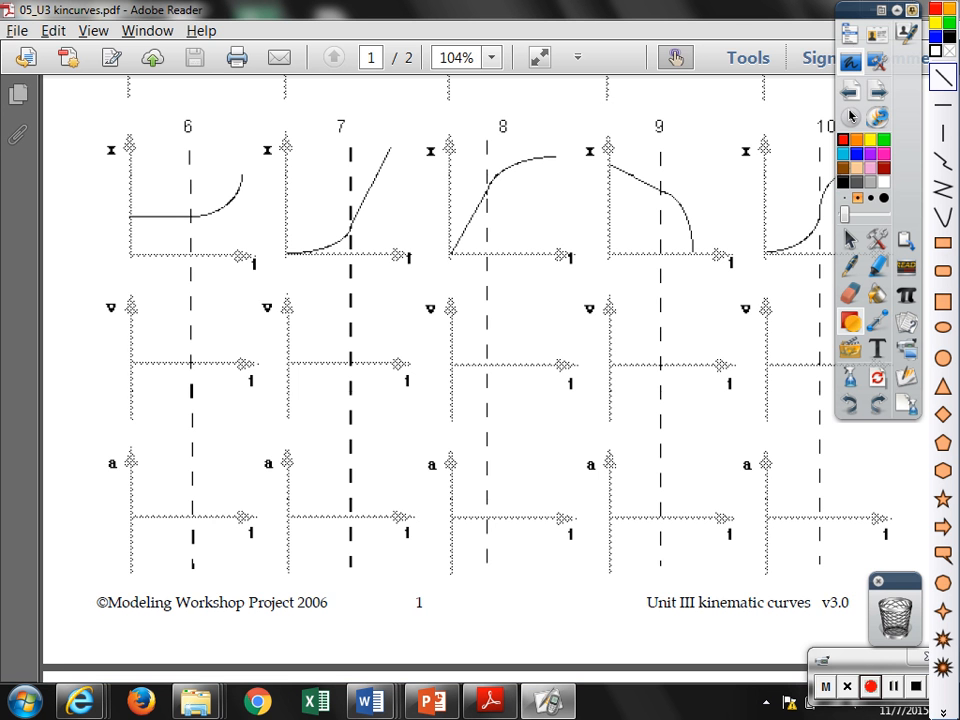
# Draw graph 6's red velocity line: zero before the dashed line, rising after
pyautogui.click(870, 686)
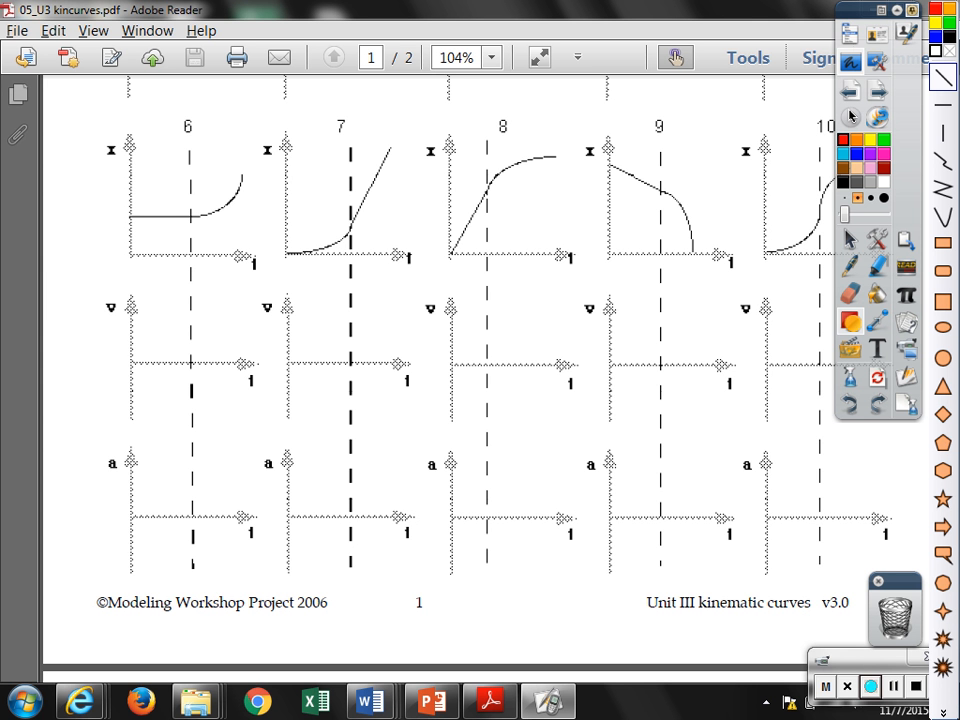
pyautogui.moveTo(140, 370)
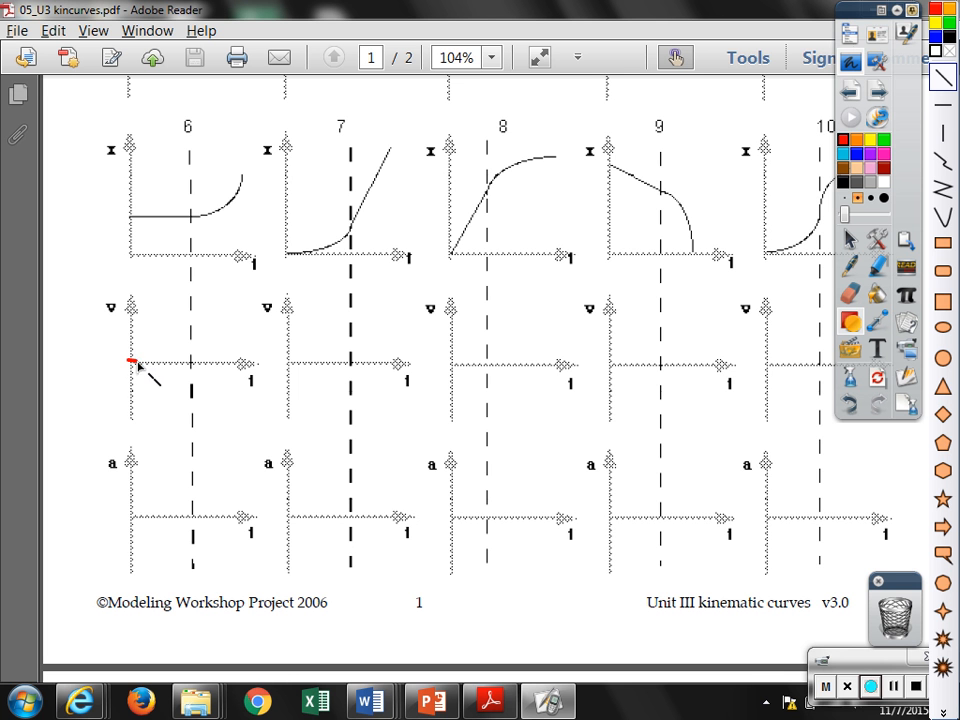
pyautogui.moveTo(128, 360); pyautogui.dragTo(190, 360)
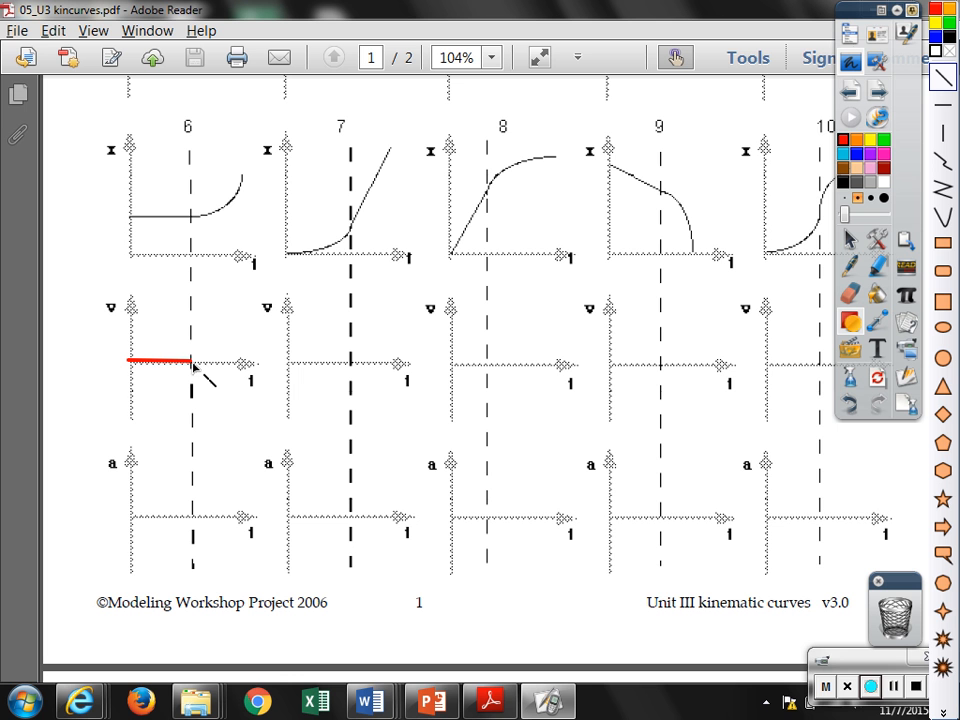
pyautogui.moveTo(190, 361); pyautogui.dragTo(252, 315)
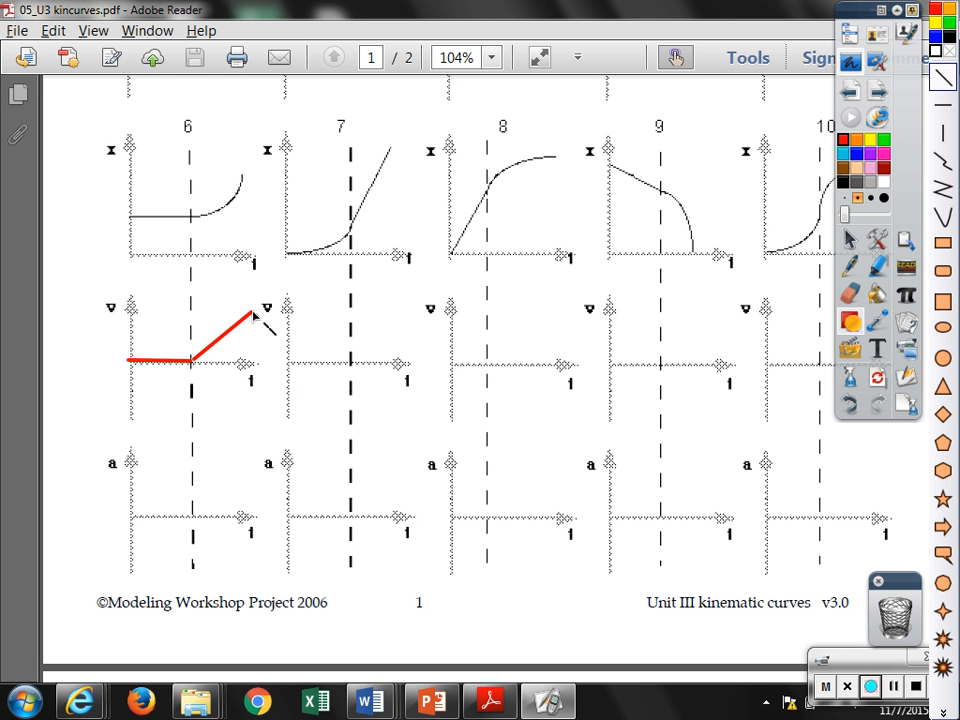
pyautogui.moveTo(138, 518)
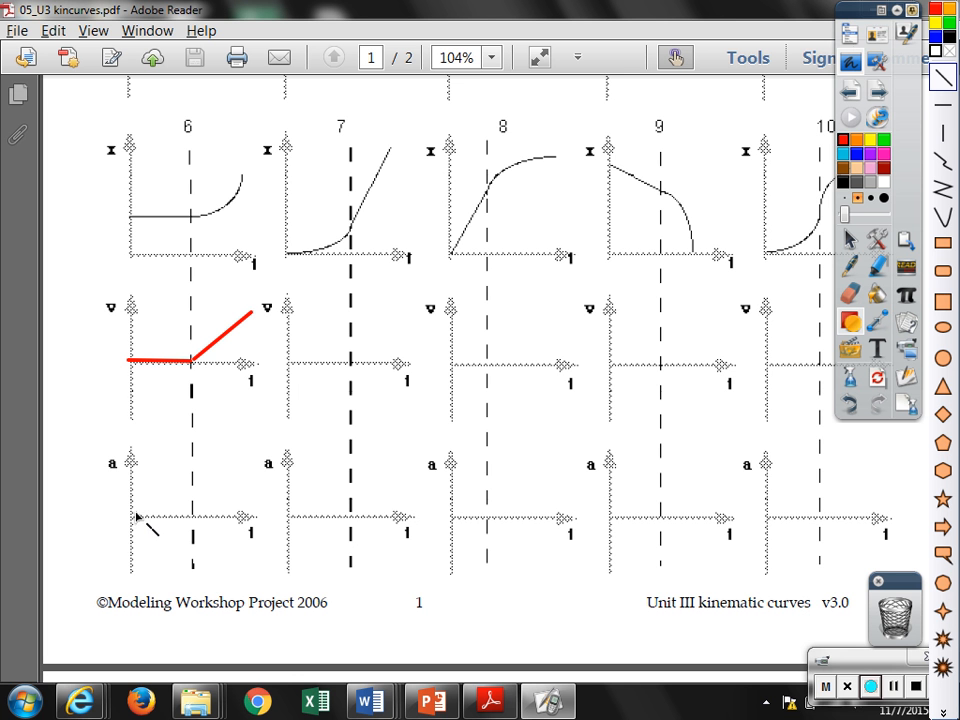
# Draw graph 6's red acceleration: zero before the dashed line, positive after
pyautogui.moveTo(132, 517); pyautogui.dragTo(180, 517)
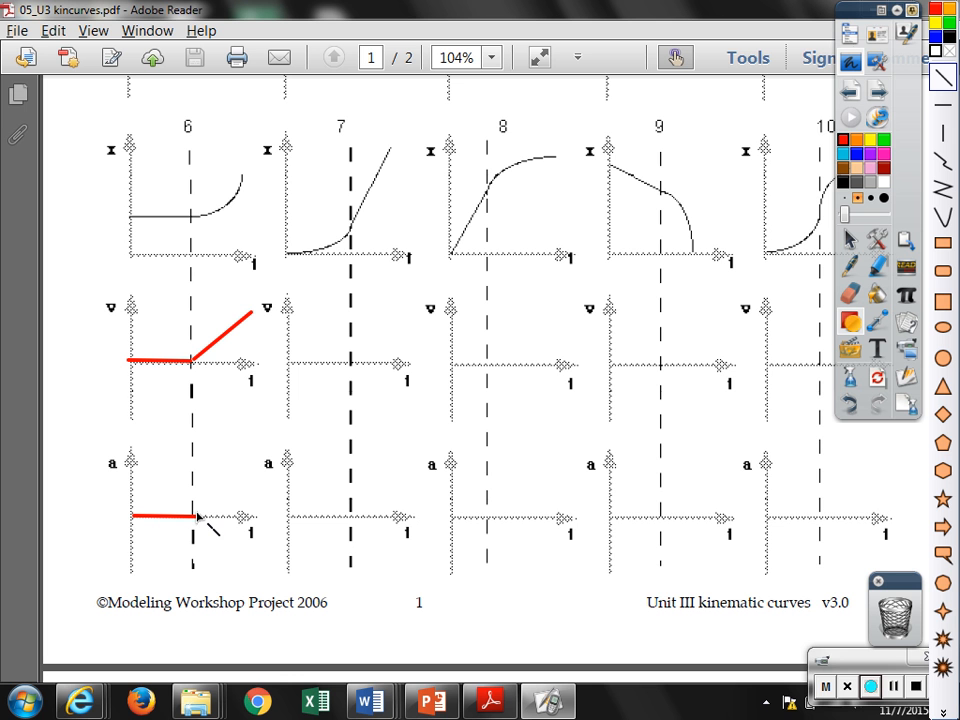
pyautogui.moveTo(205, 490)
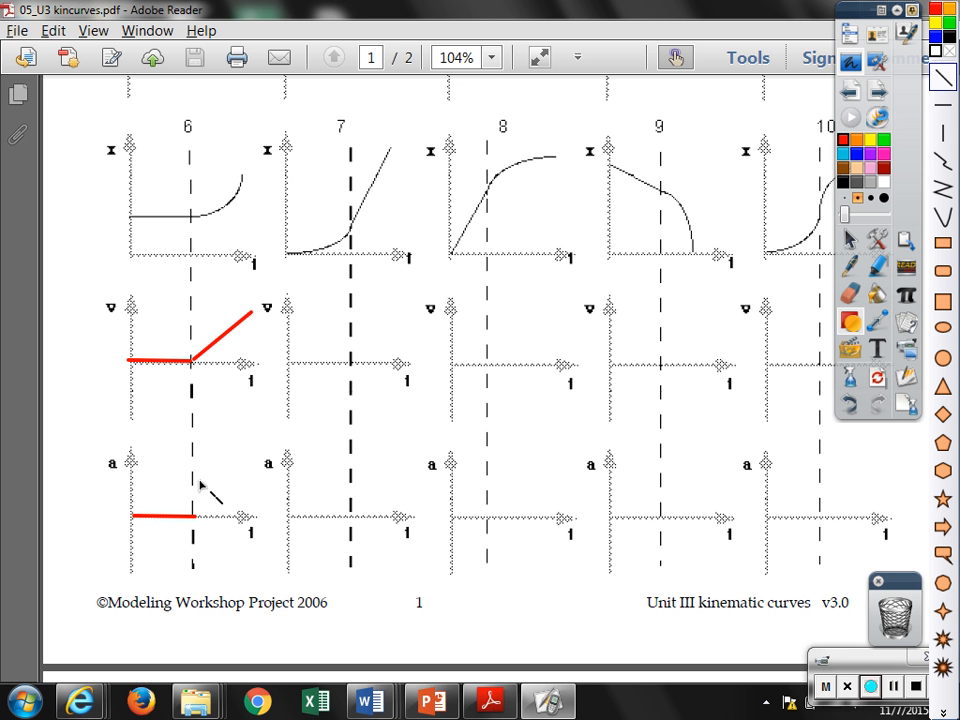
pyautogui.moveTo(202, 486); pyautogui.dragTo(243, 524)
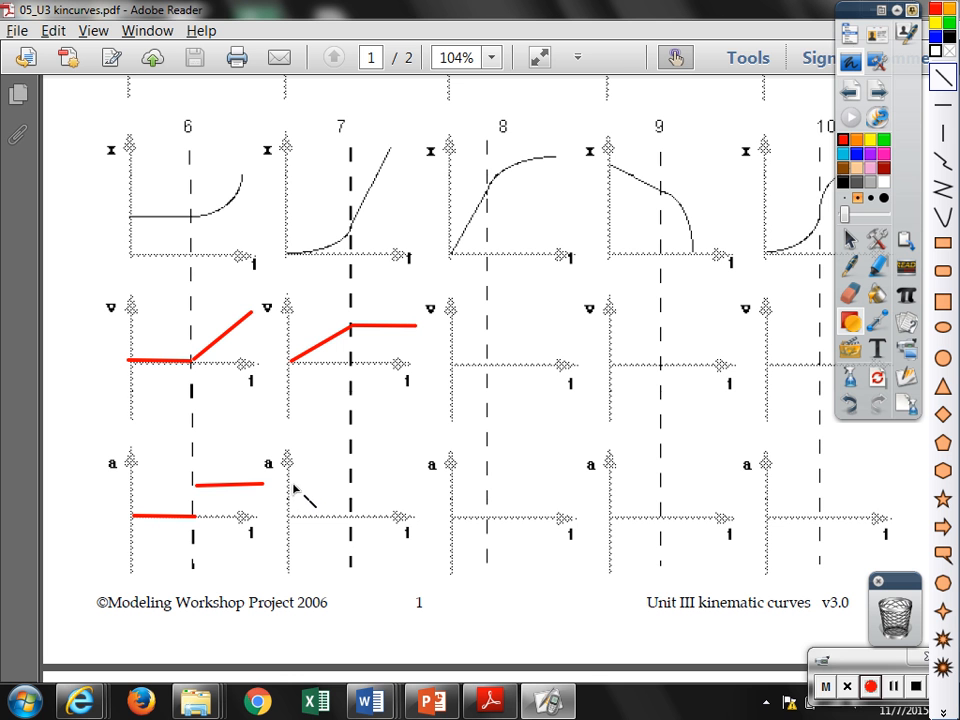
# Draw graph 7's positive constant acceleration segment before the dashed line
pyautogui.moveTo(295, 492); pyautogui.dragTo(350, 483)
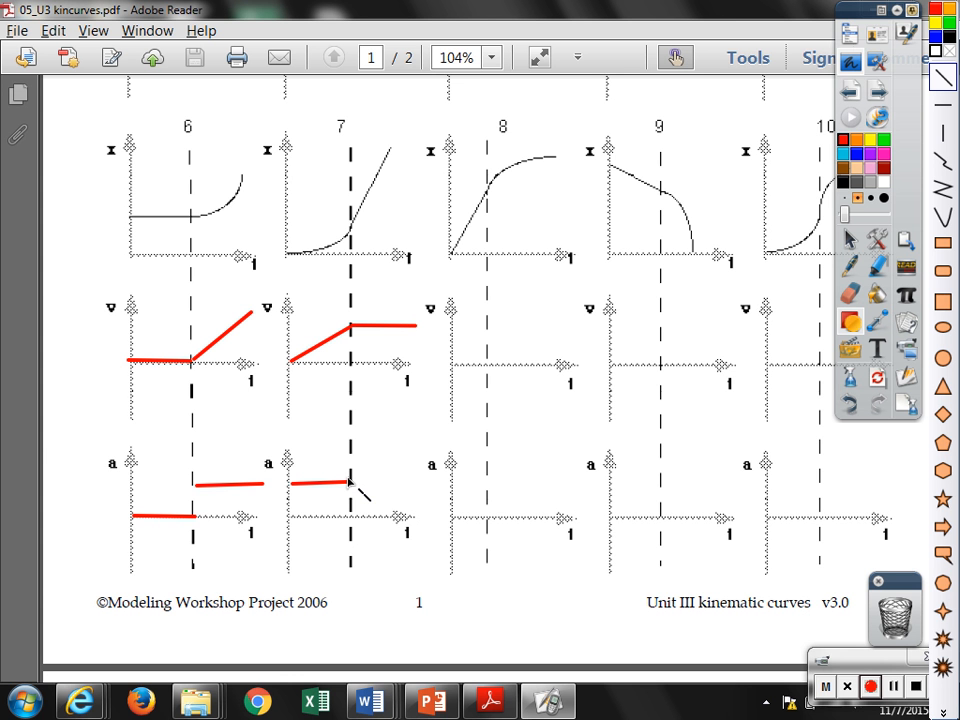
pyautogui.moveTo(358, 523)
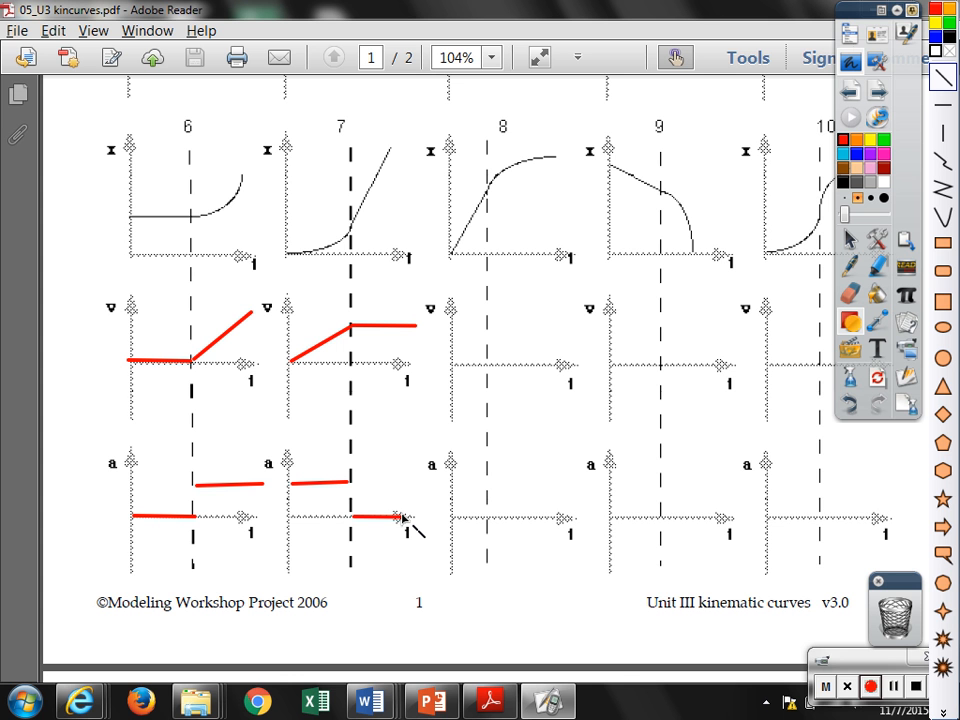
# Draw graph 8's red velocity: constant positive, then falling to zero
pyautogui.click(869, 686)
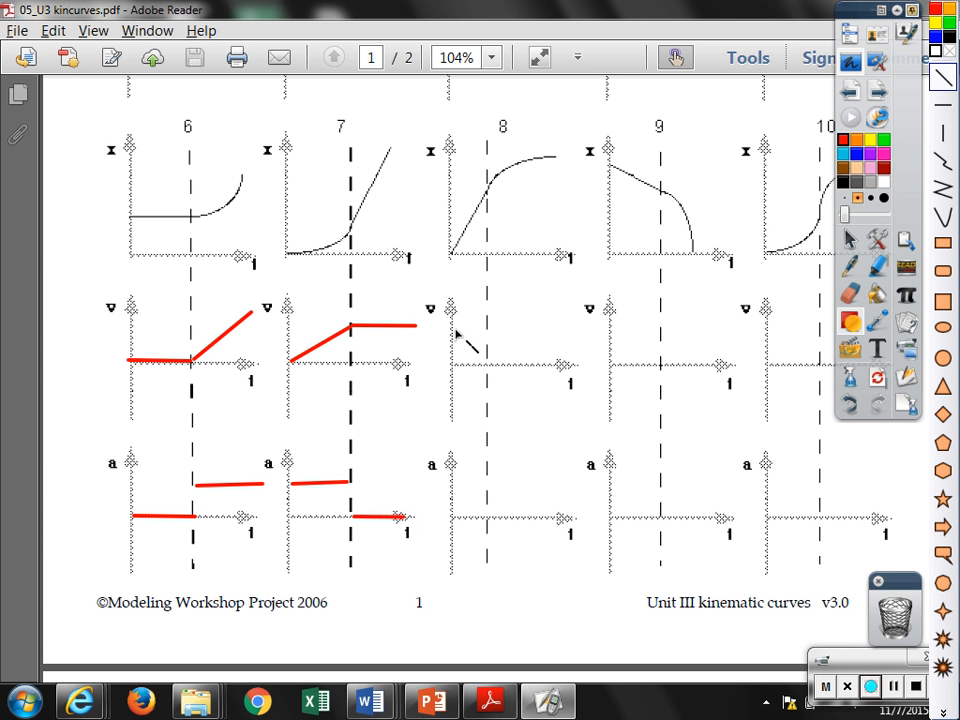
pyautogui.moveTo(448, 330); pyautogui.dragTo(488, 330)
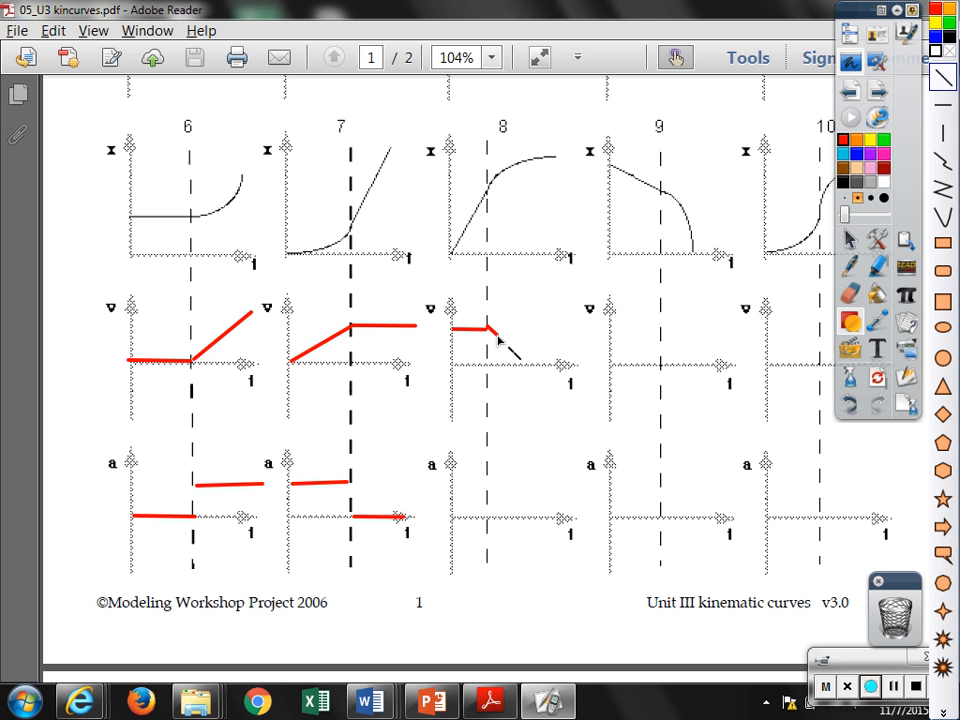
pyautogui.moveTo(490, 330); pyautogui.dragTo(555, 370)
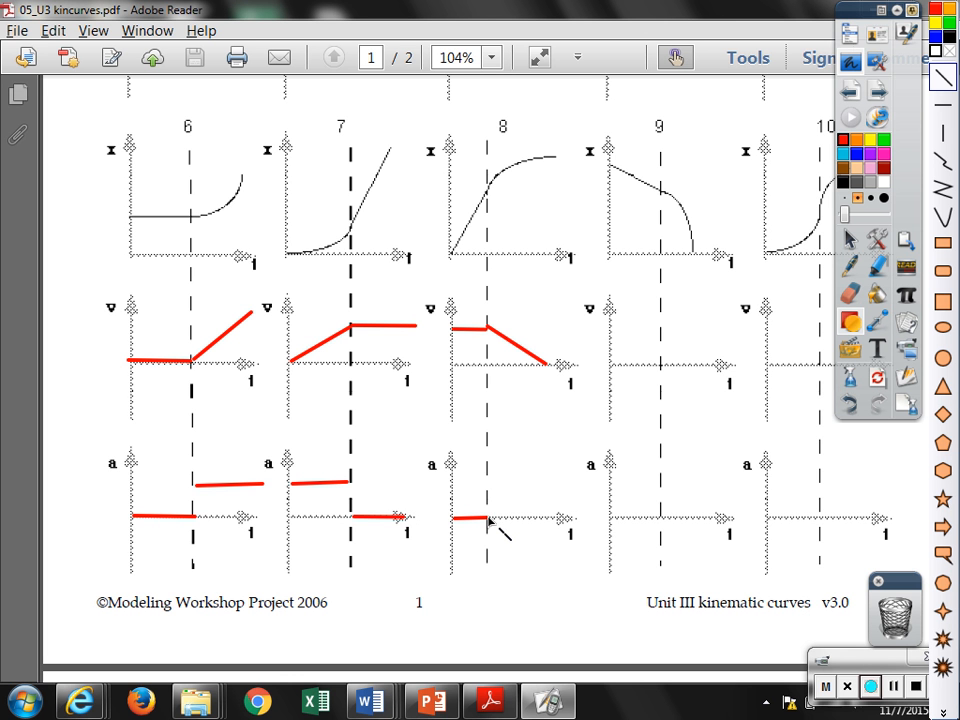
pyautogui.moveTo(497, 560)
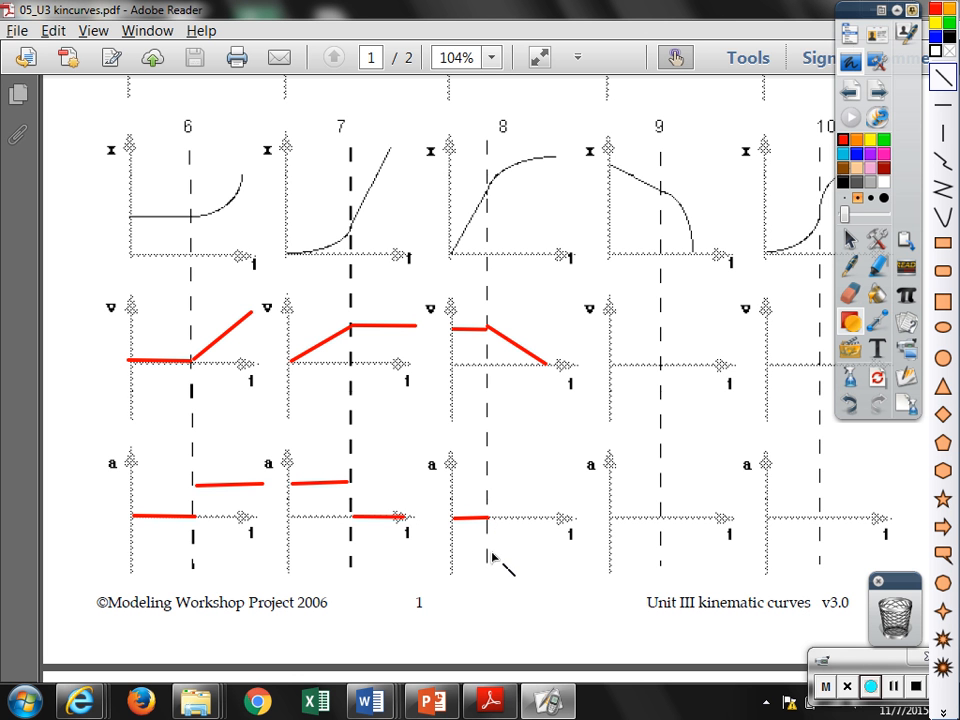
# Draw graph 8's negative acceleration line after the dashed line
pyautogui.moveTo(490, 553); pyautogui.dragTo(555, 548)
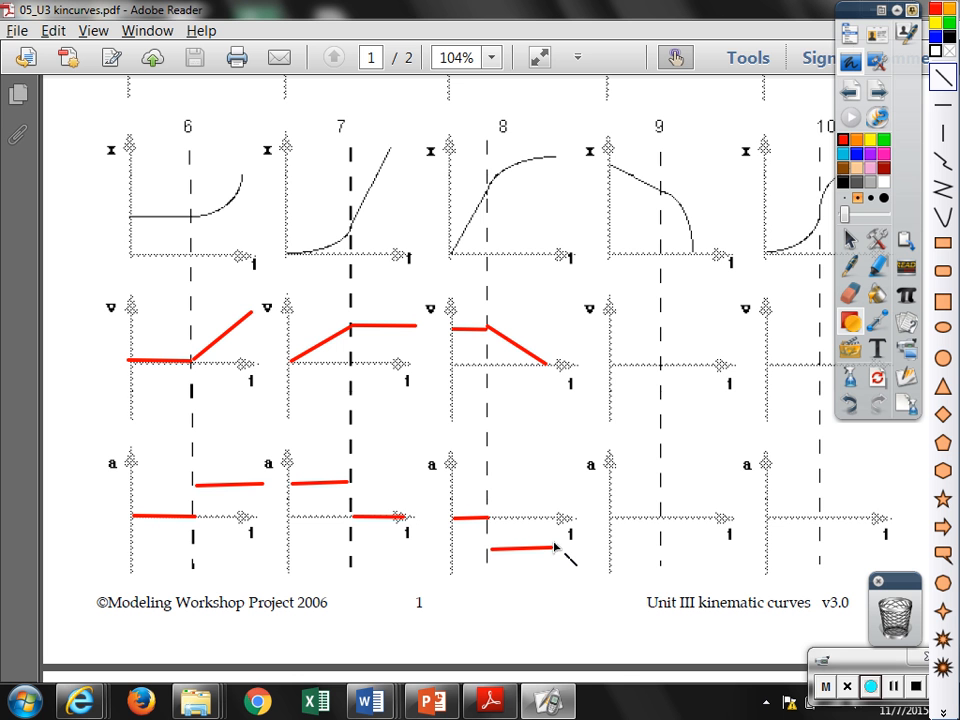
pyautogui.click(869, 686)
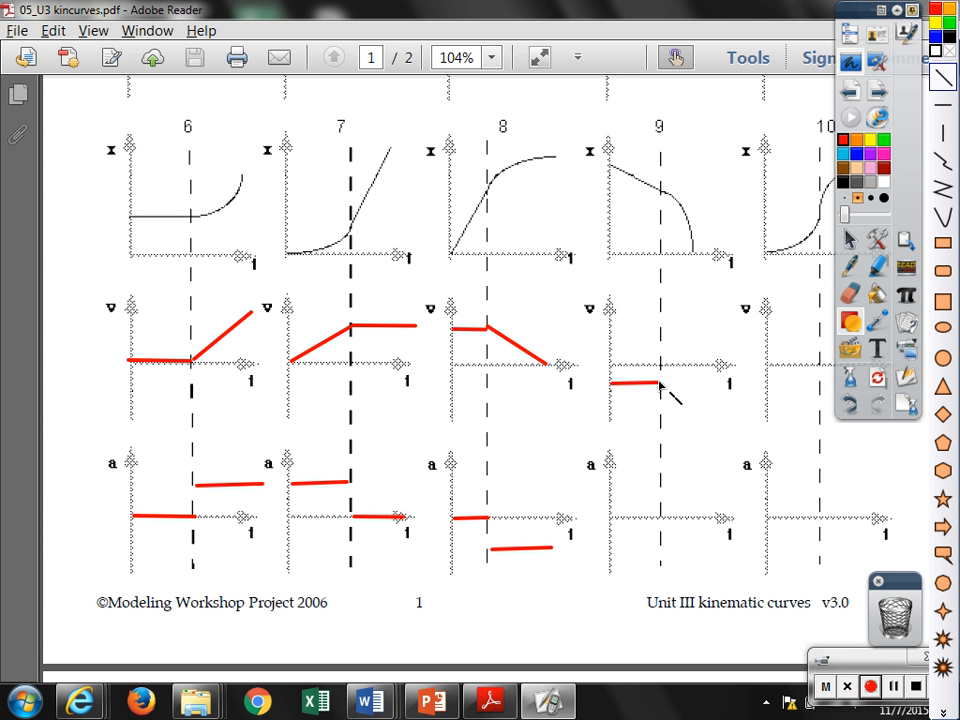
# Draw graph 9's red velocity decreasing after the dashed line
pyautogui.click(869, 686)
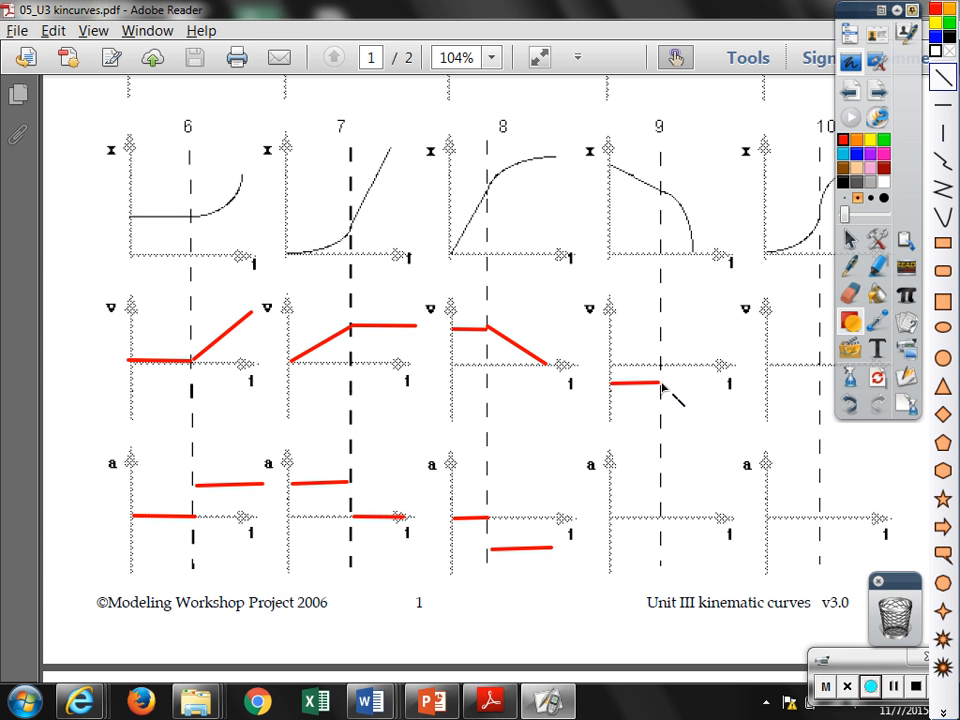
pyautogui.moveTo(660, 385); pyautogui.dragTo(715, 435)
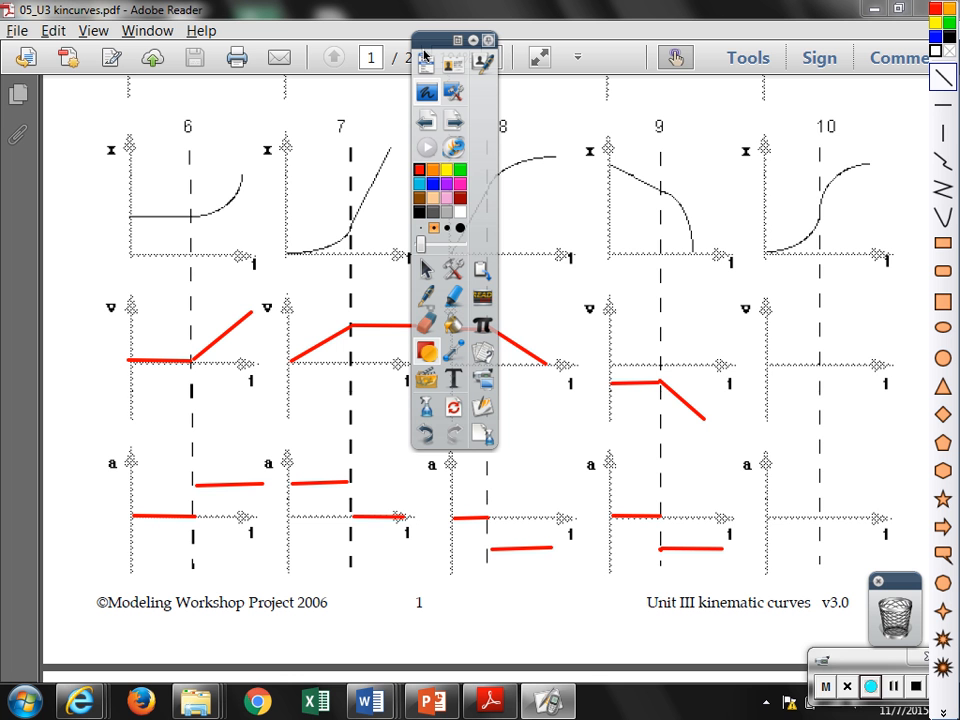
pyautogui.moveTo(775, 375)
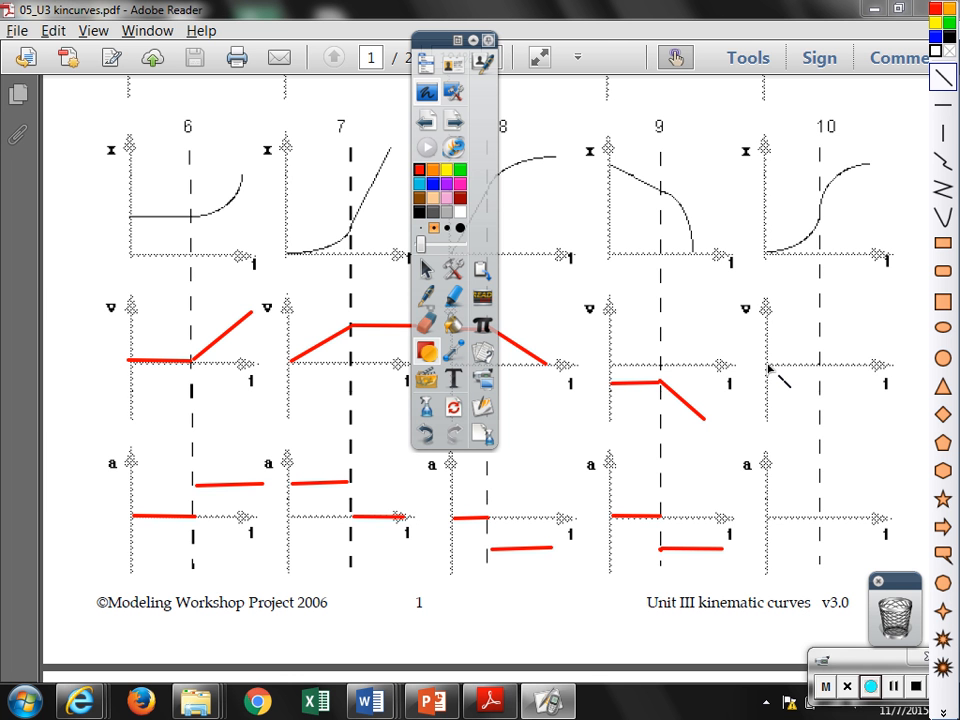
# Draw graph 10's red velocity rising to the dashed line, then falling to zero
pyautogui.moveTo(770, 378); pyautogui.dragTo(818, 318)
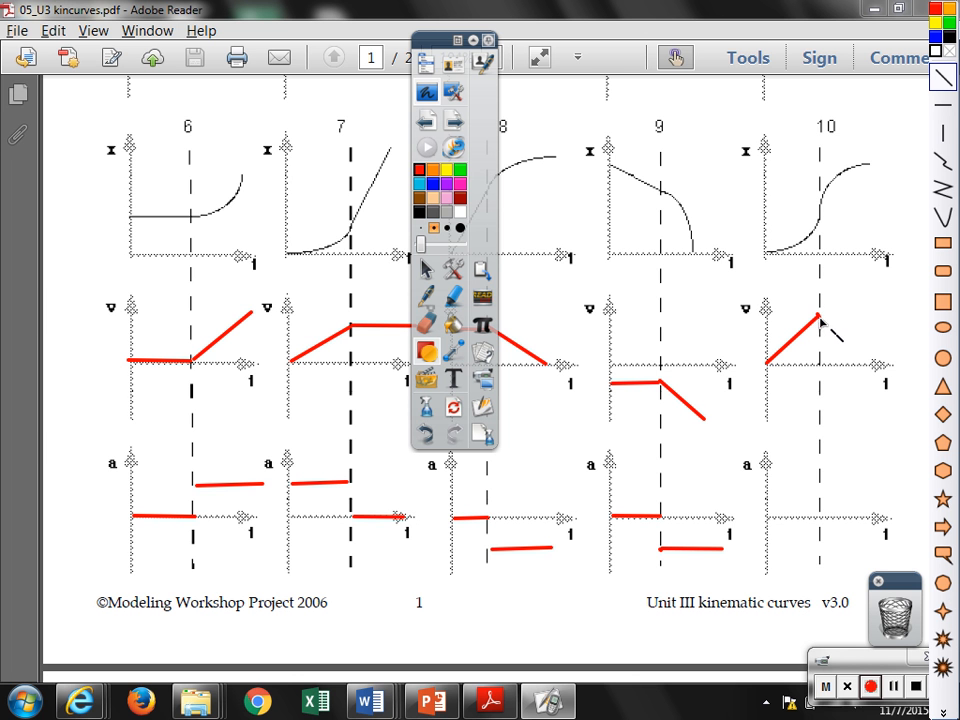
pyautogui.moveTo(822, 315); pyautogui.dragTo(885, 378)
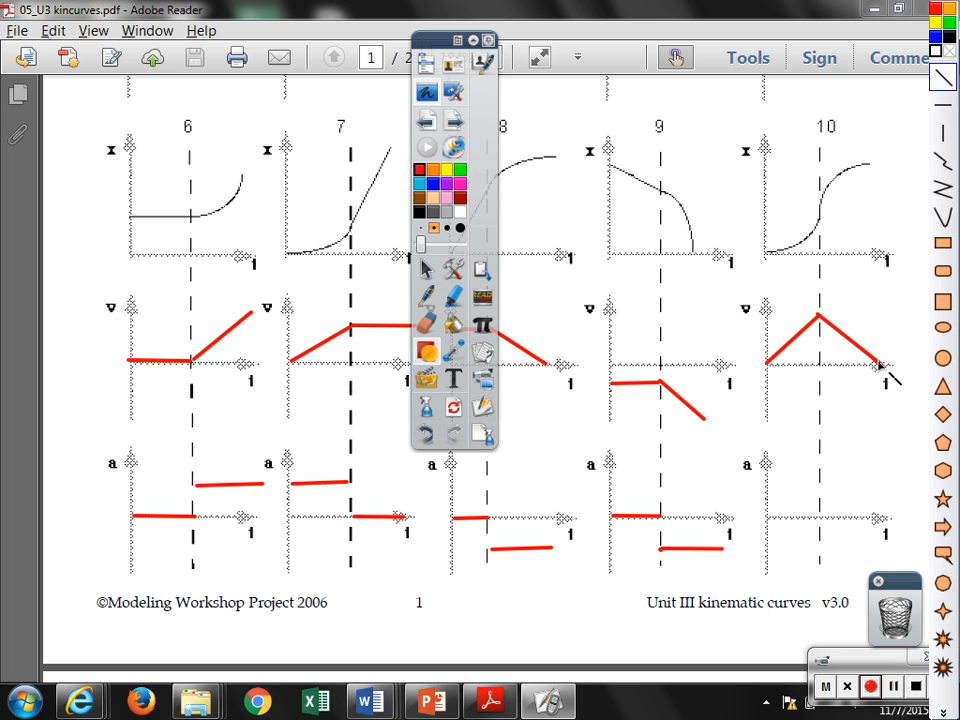